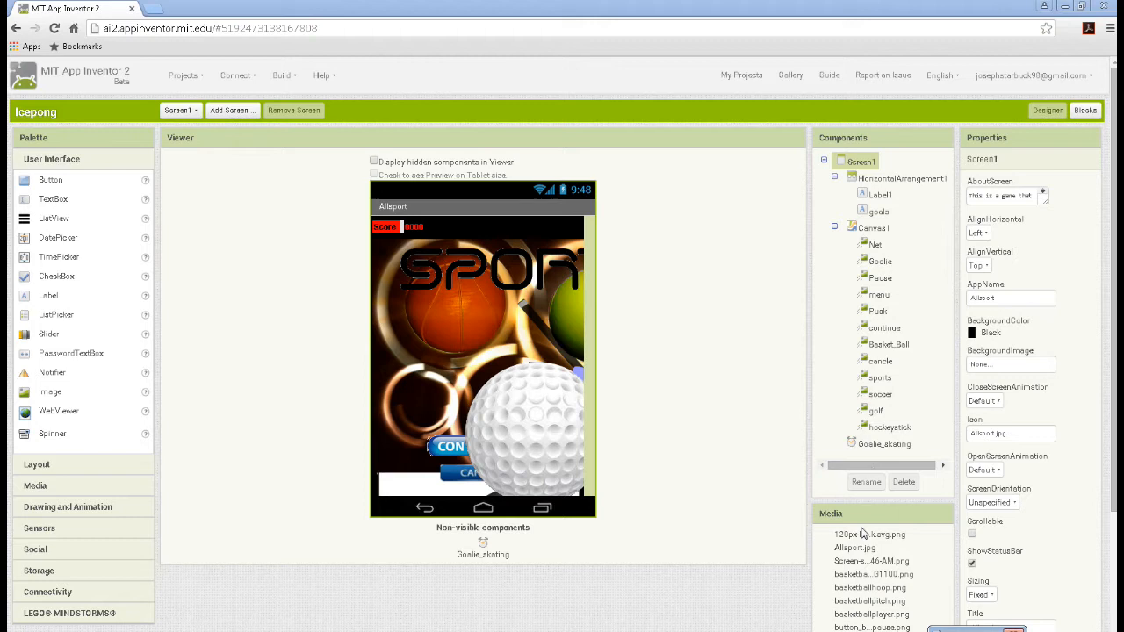
Step: Open Icepong's blocks and scroll down to the Puck CollidedWith and Basket_Ball TouchDown handlers
scroll("down", 3)
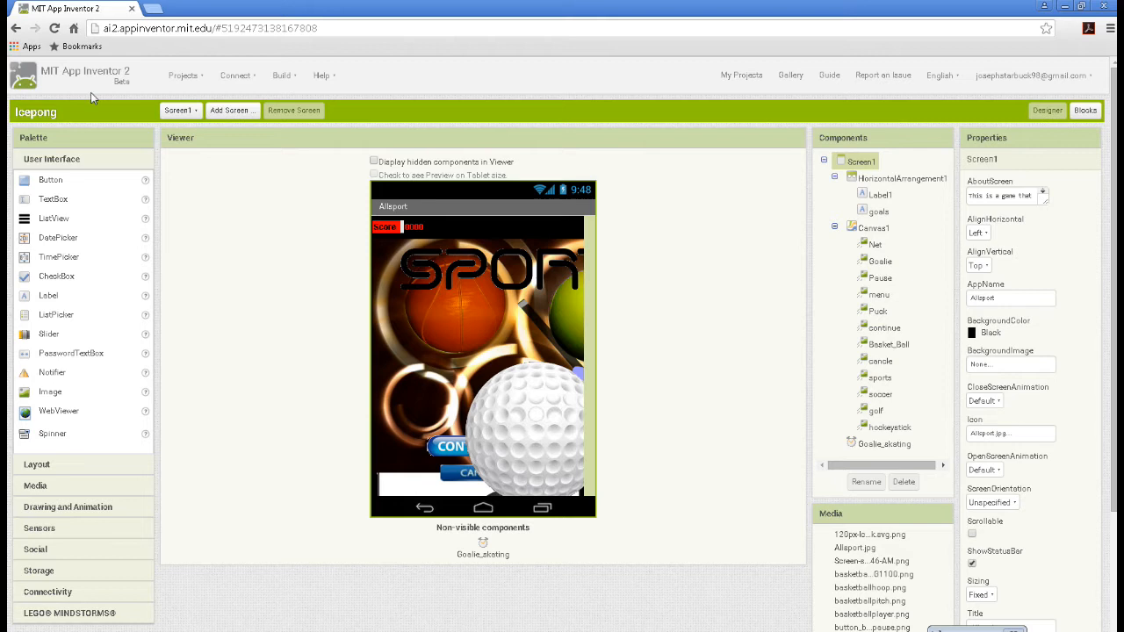
left_click(1084, 111)
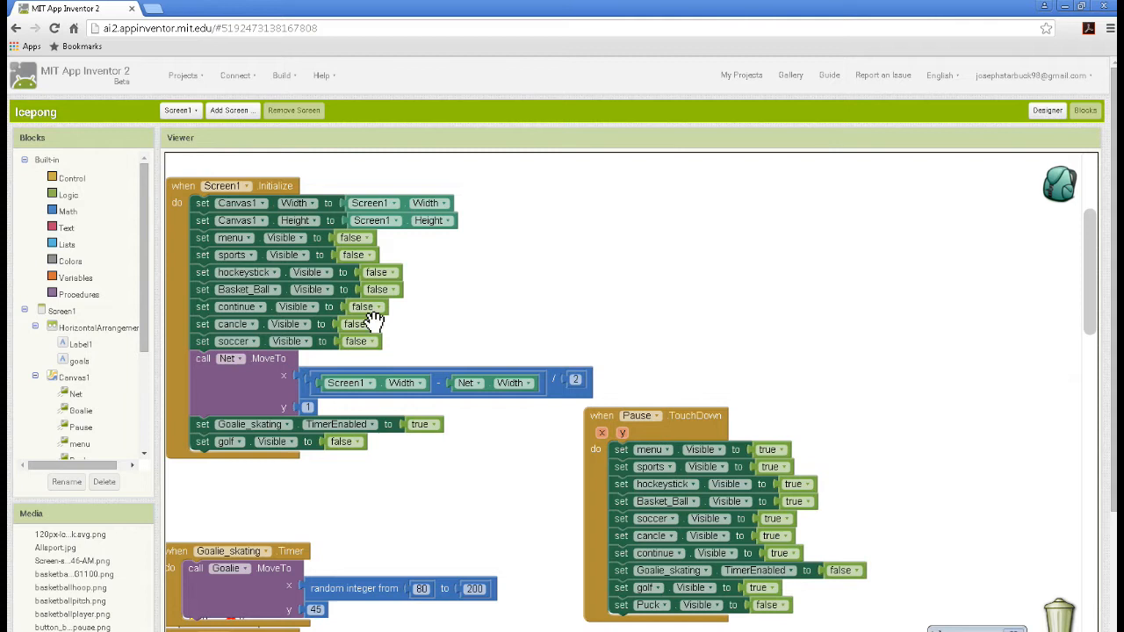
scroll("down", 3)
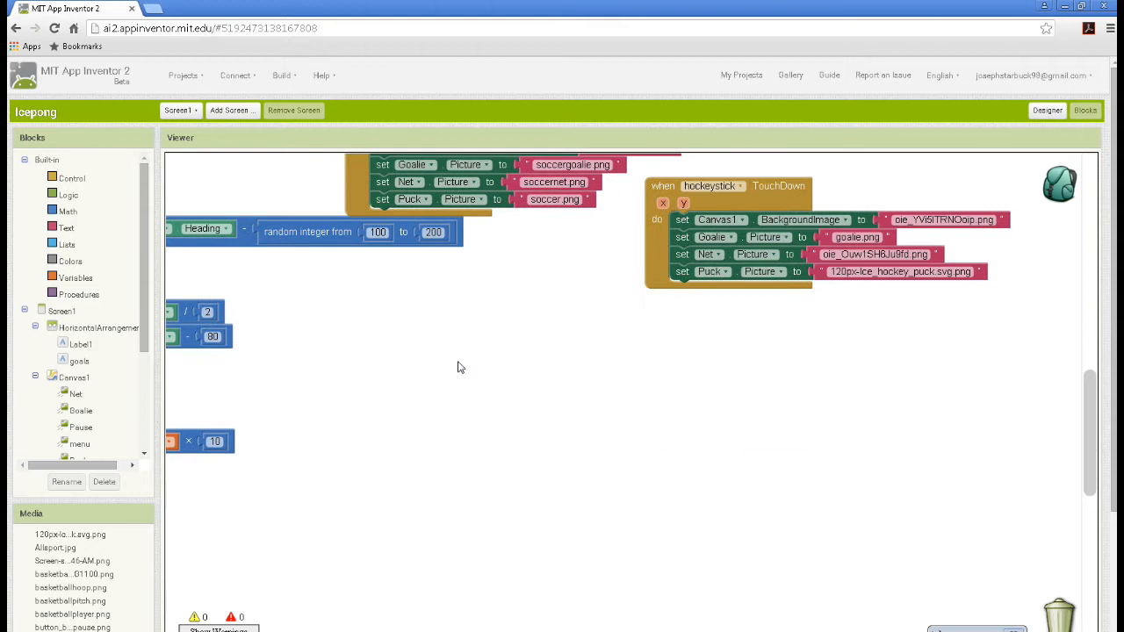
scroll("down", 3)
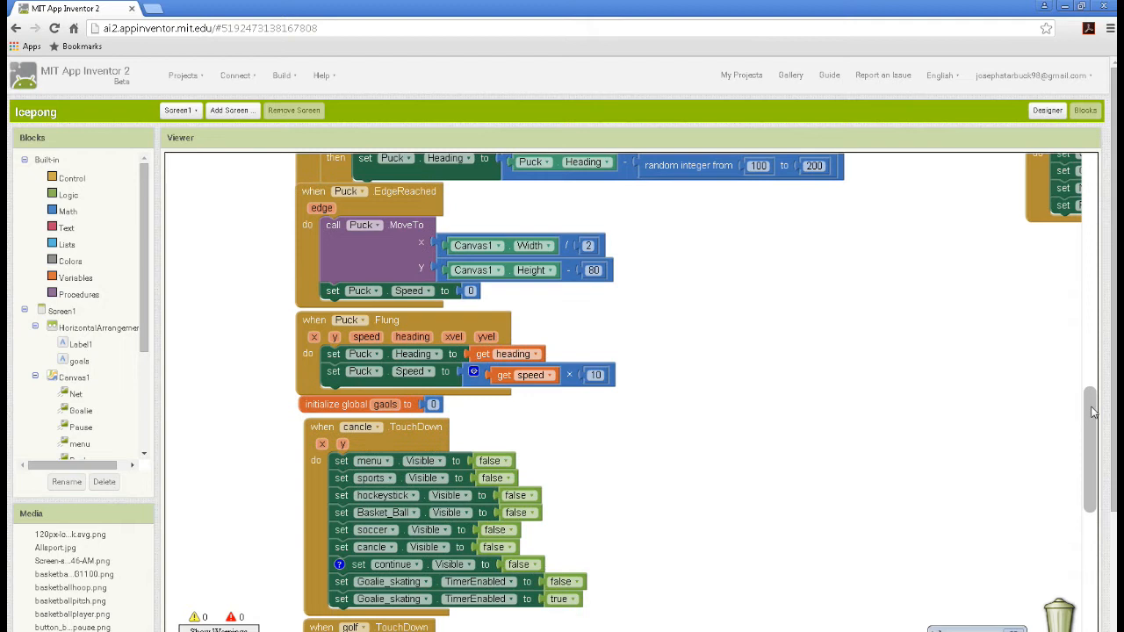
scroll("down", 3)
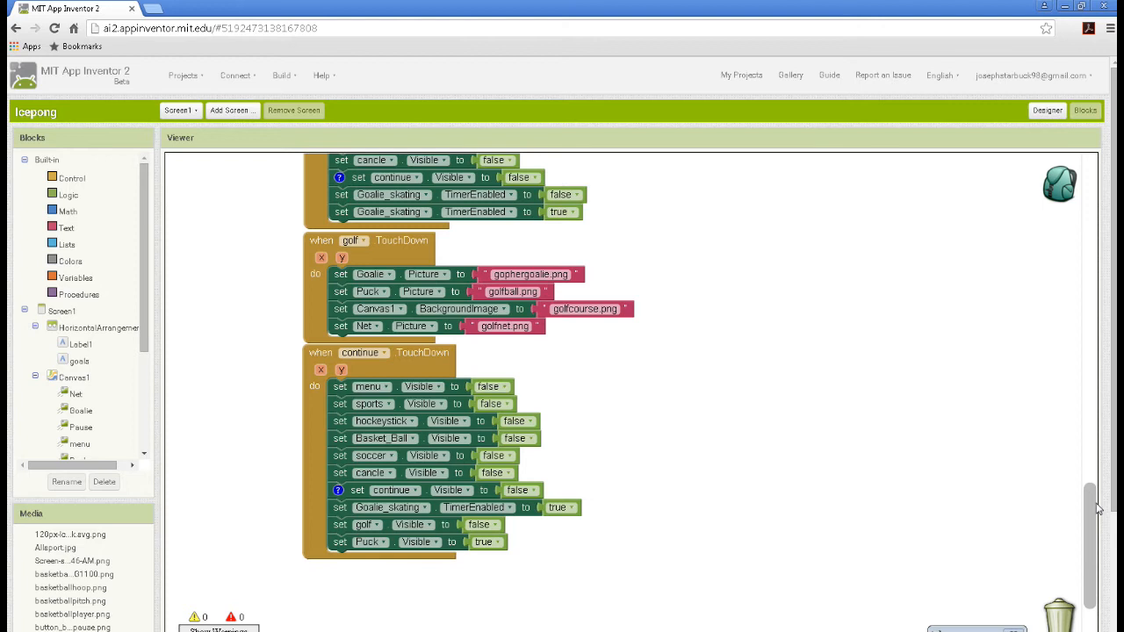
scroll("down", 3)
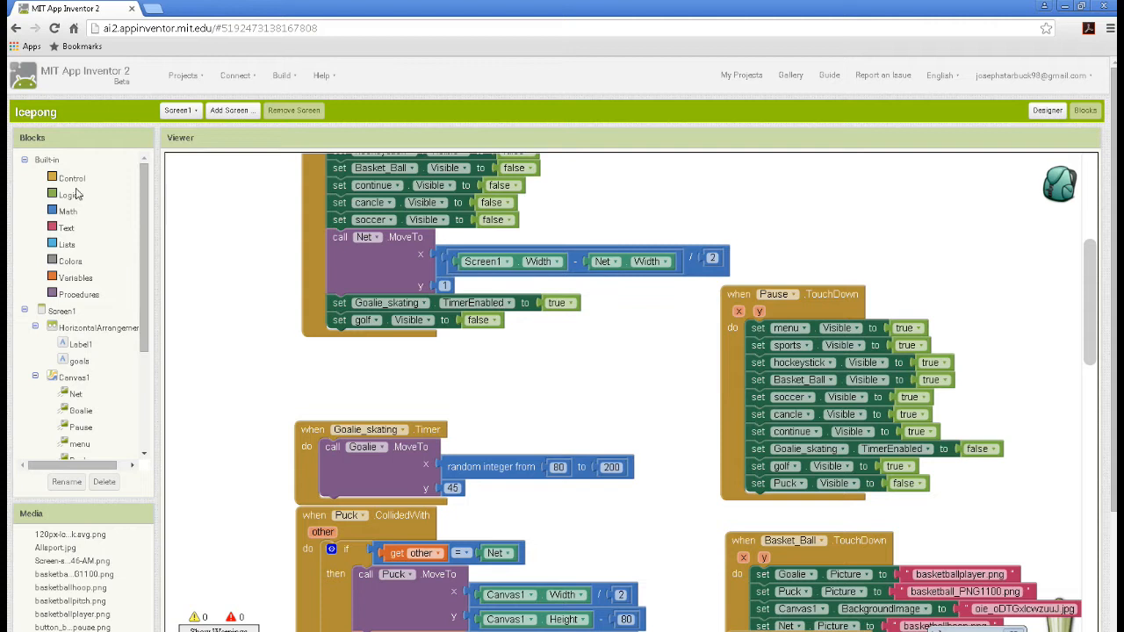
Step: Browse the Math drawer, then open the Net sprite's drawer of getter and setter blocks
left_click(67, 211)
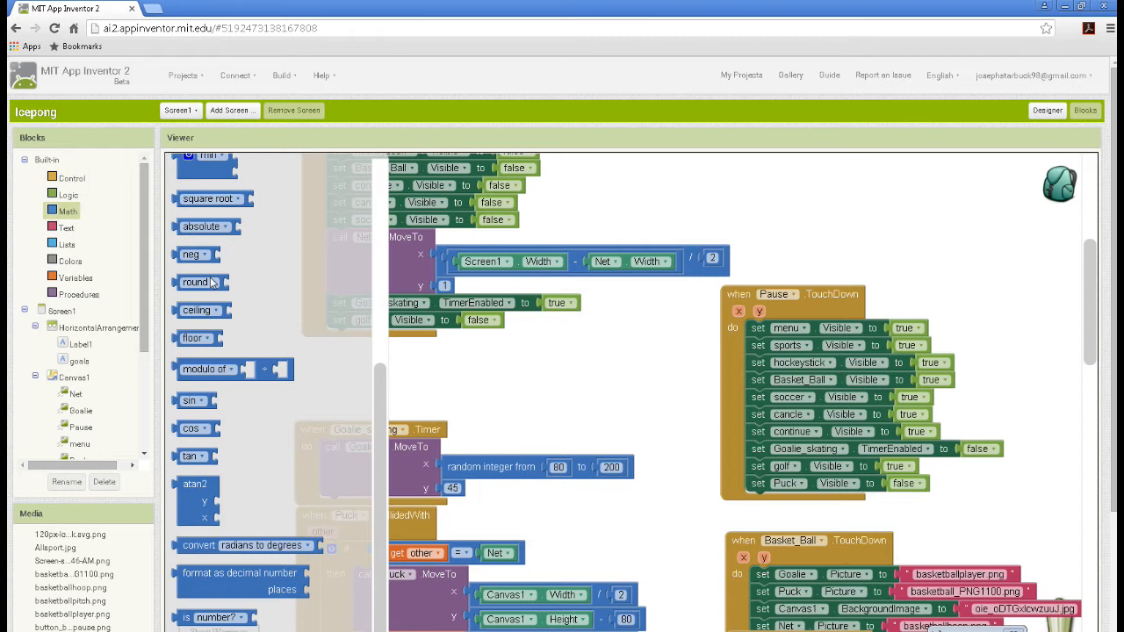
left_click(75, 392)
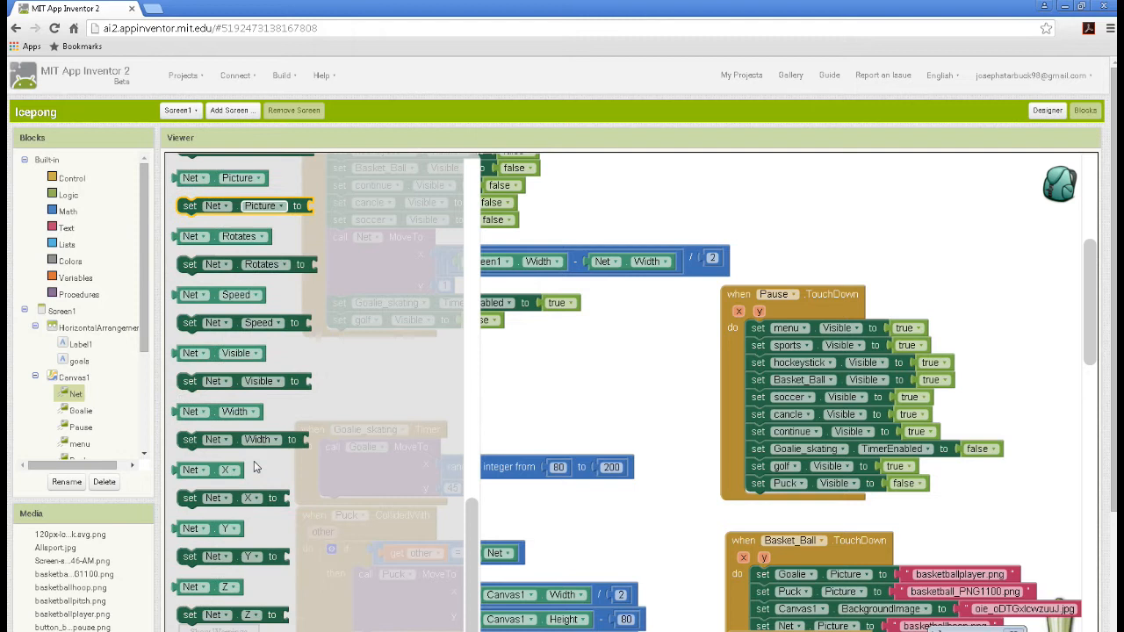